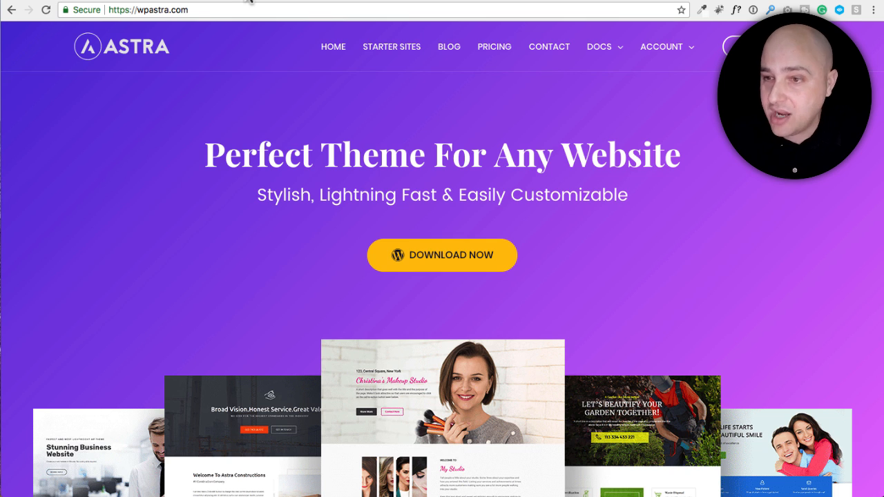
mouse_move(286, 111)
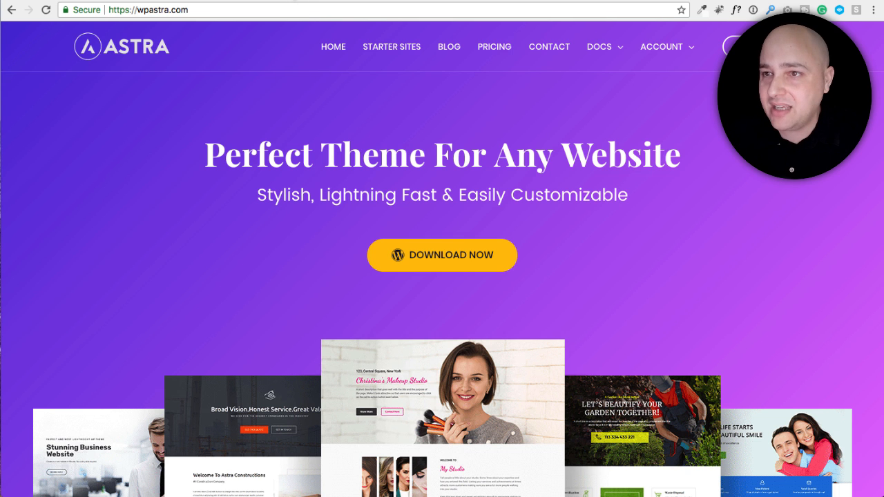
Open Astra's Starter Sites gallery and load more designs such as Hotel and Charity
click(391, 46)
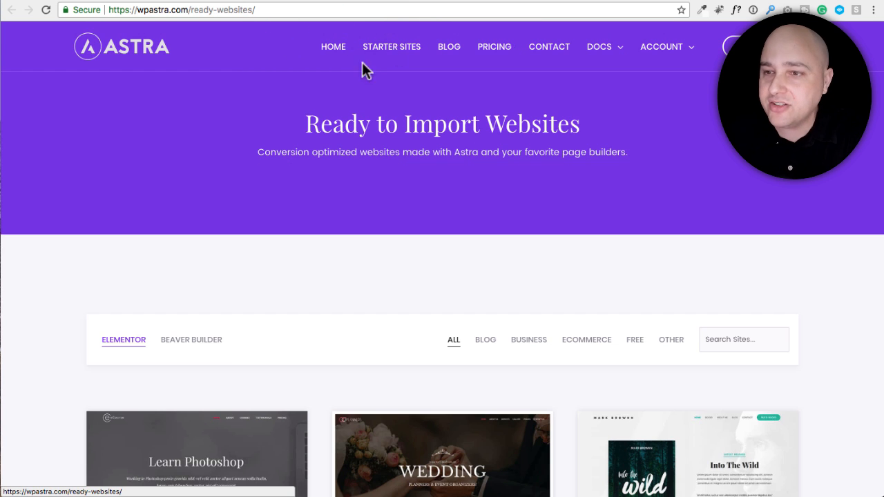
scroll(down, 3)
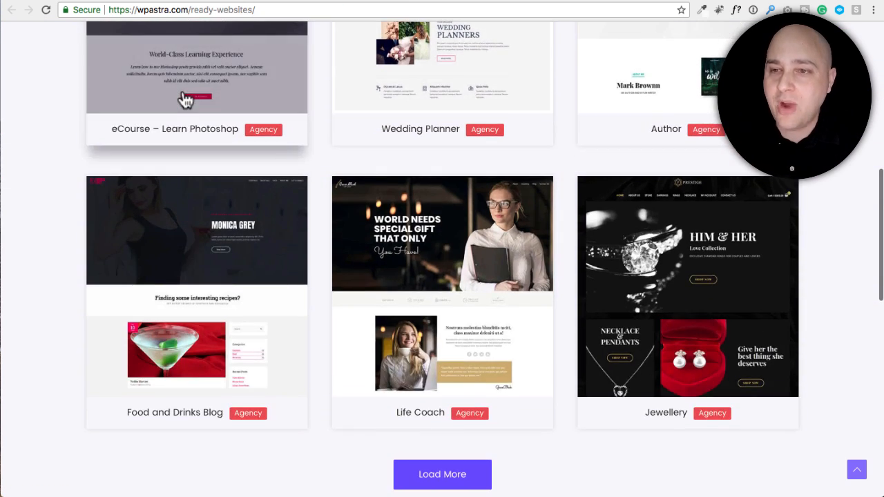
scroll(down, 3)
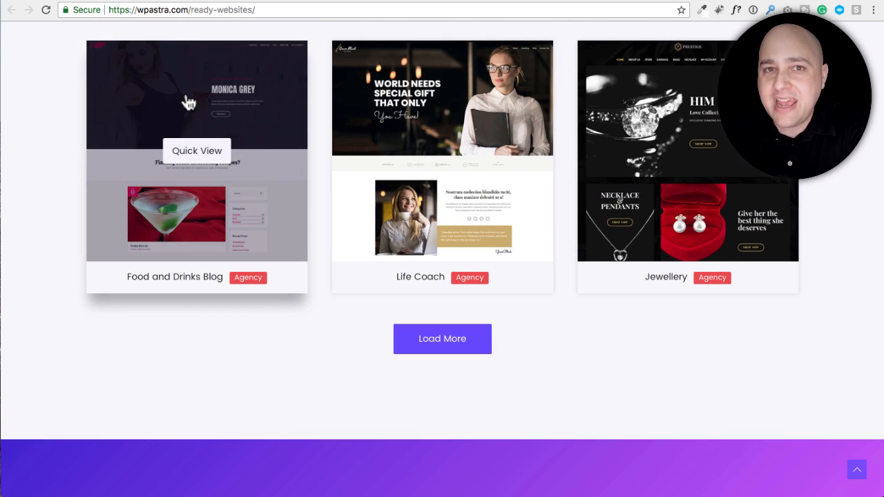
click(442, 338)
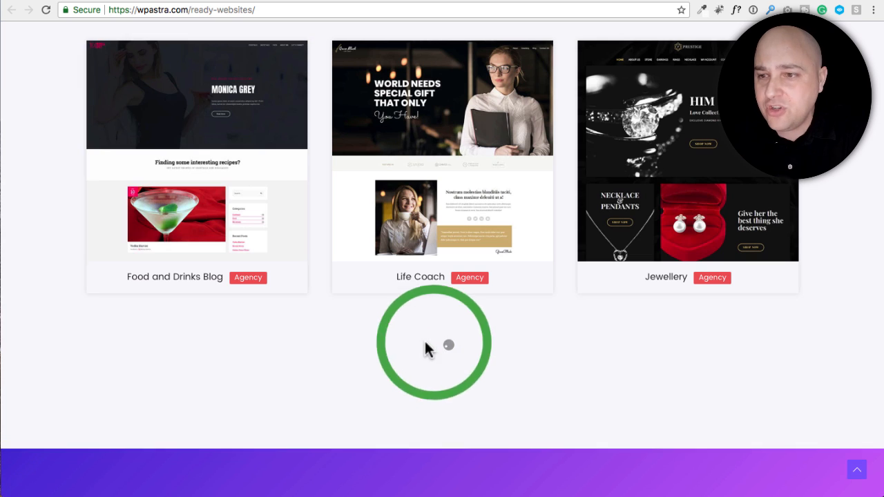
scroll(down, 3)
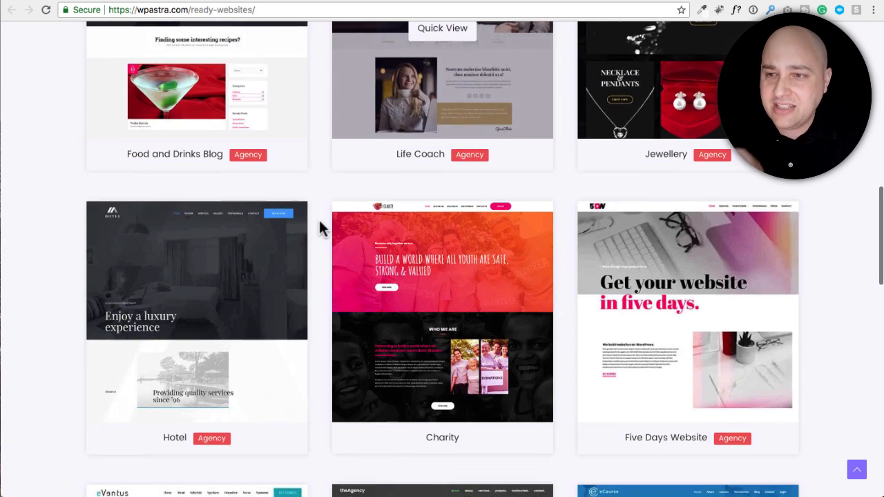
scroll(down, 3)
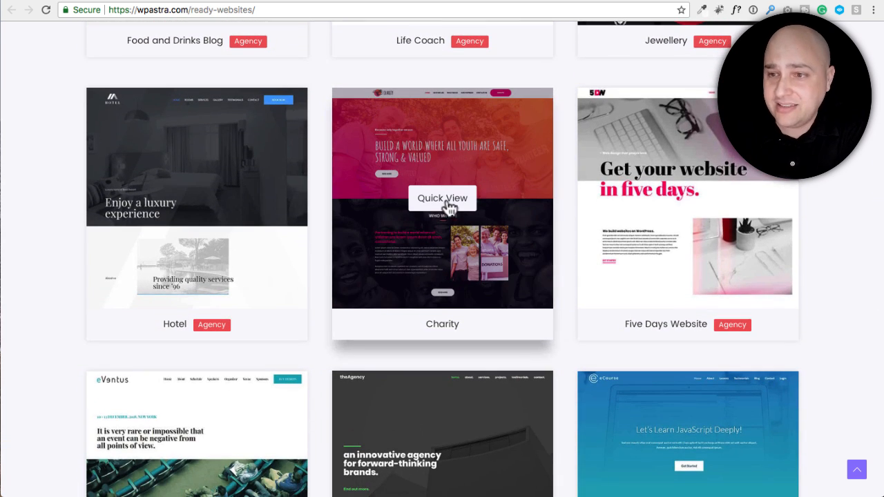
Quick-view the Charity starter site demo and visit its Donate page
click(442, 198)
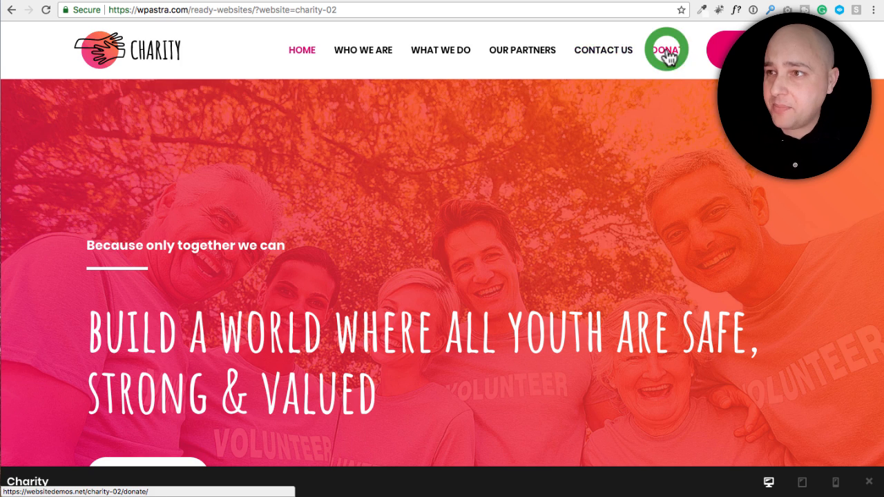
click(665, 49)
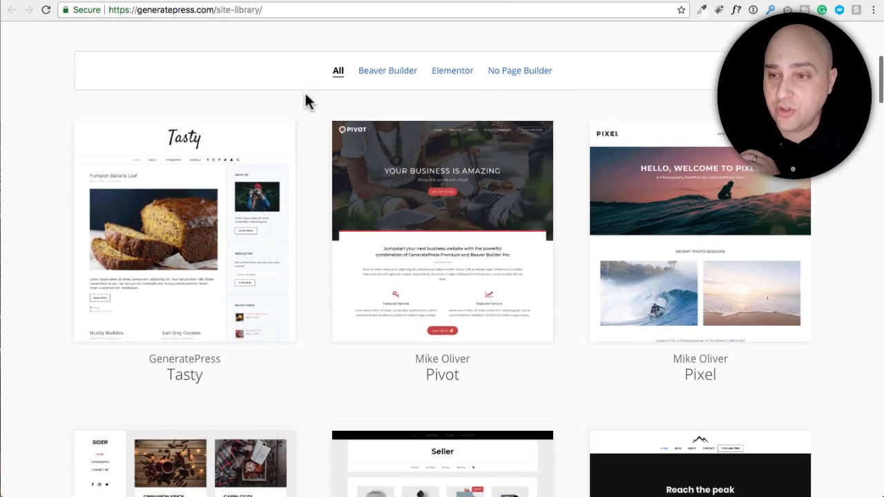
Scroll through GeneratePress's Site Library demos such as Tasty, Pivot and Pixel
scroll(down, 3)
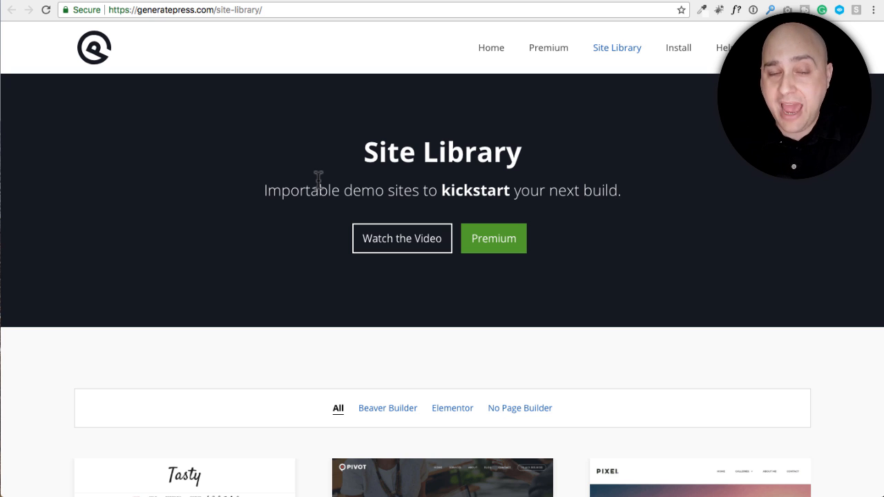
mouse_move(358, 170)
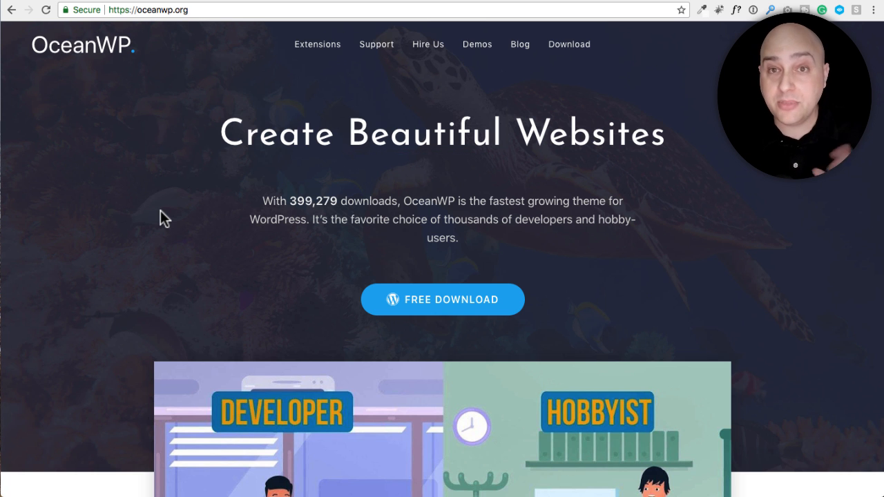
mouse_move(475, 84)
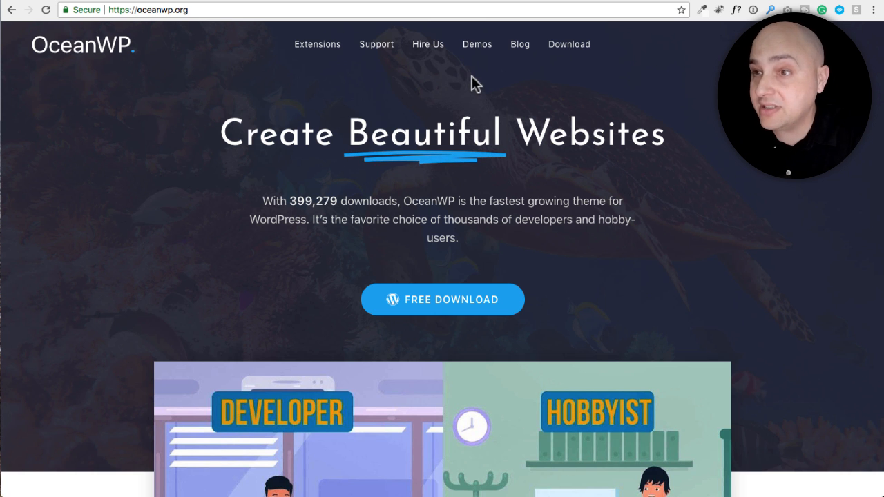
Scroll the OceanWP homepage past the hero to the Featured On logos
scroll(down, 3)
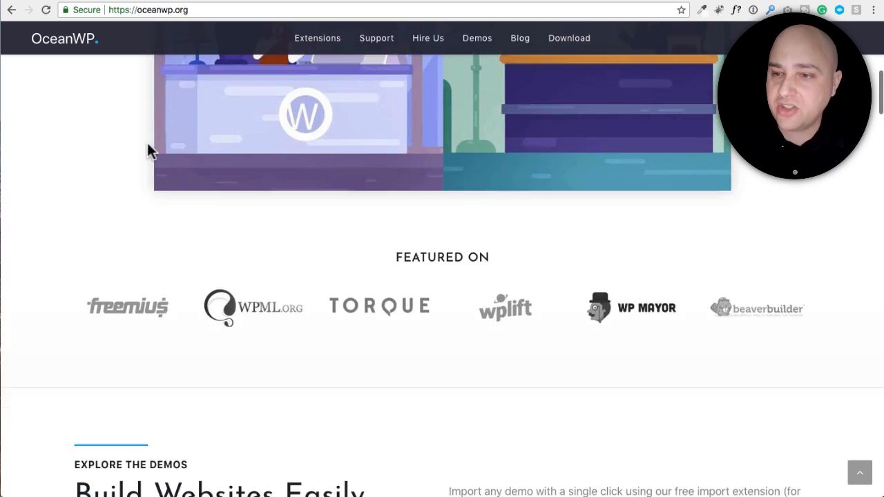
scroll(down, 3)
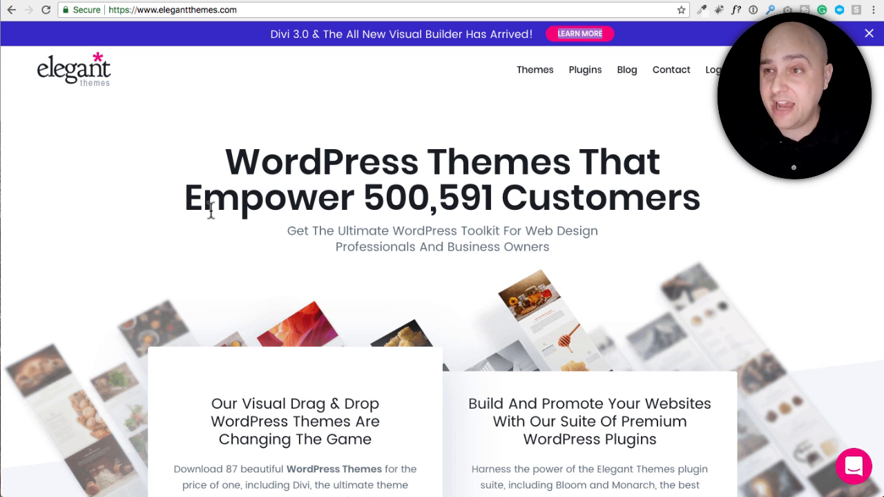
mouse_move(224, 181)
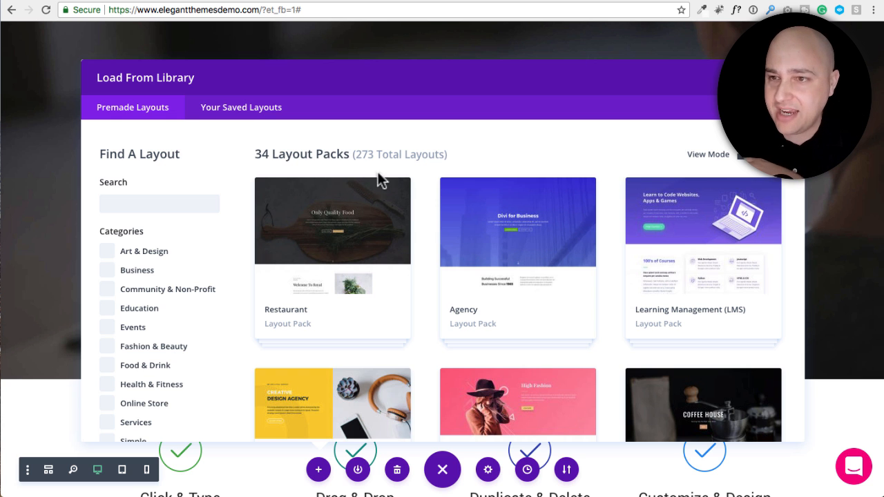
Scroll through Divi's premade layout packs and open the Copywriter pack's details
scroll(down, 3)
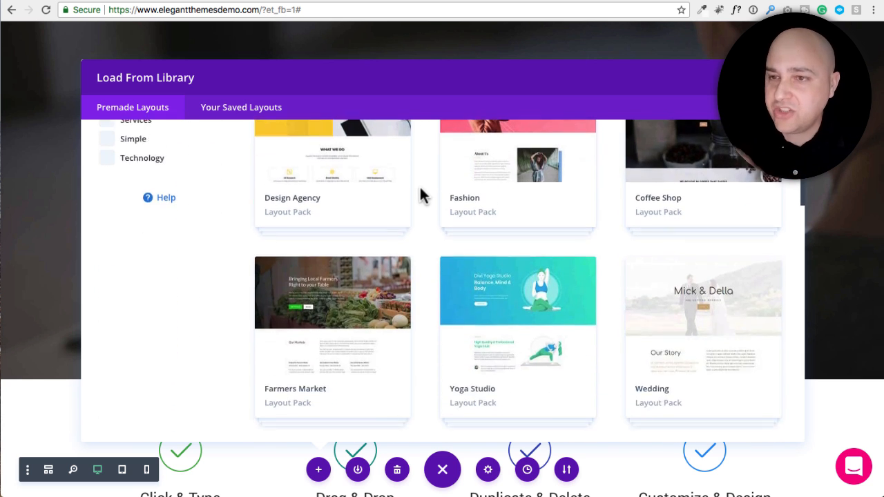
scroll(down, 3)
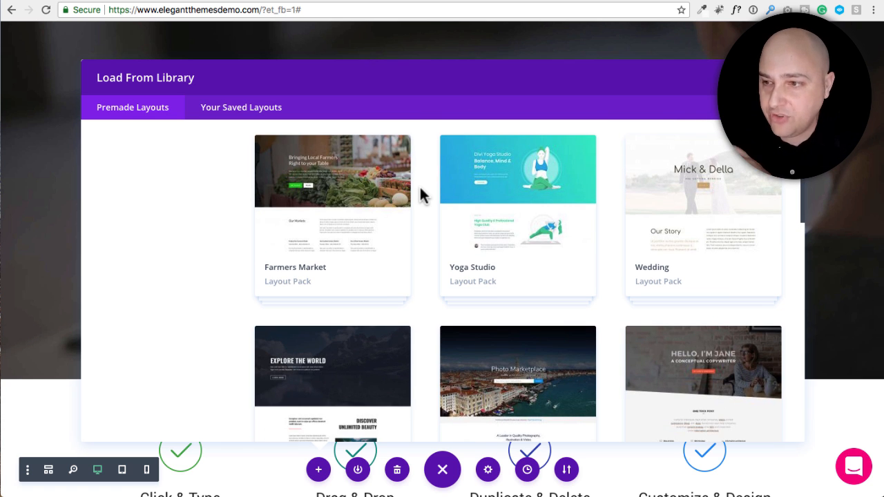
scroll(down, 3)
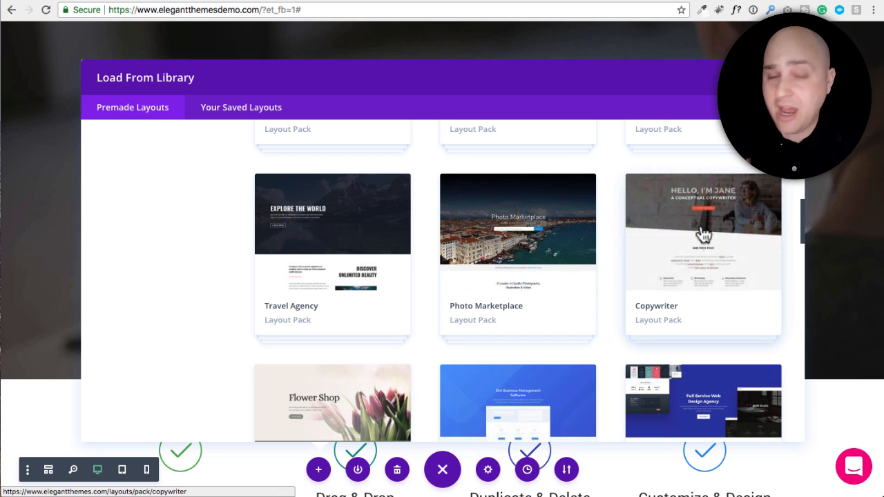
scroll(down, 3)
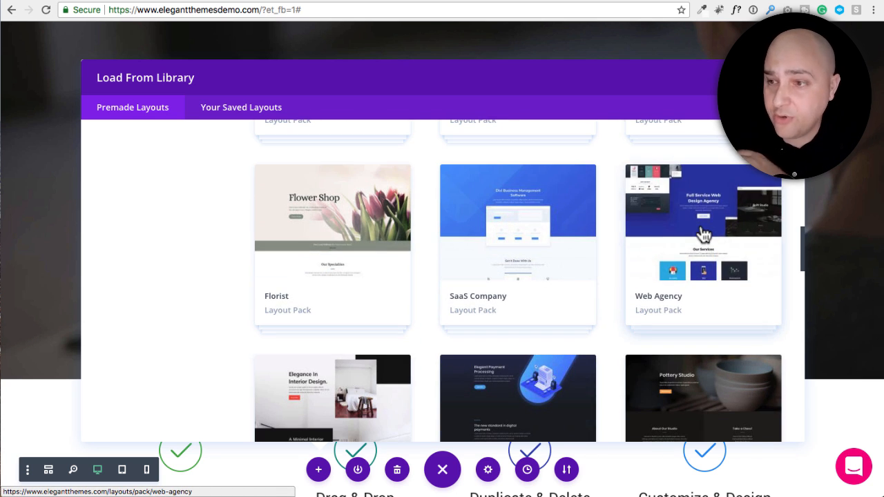
scroll(down, 3)
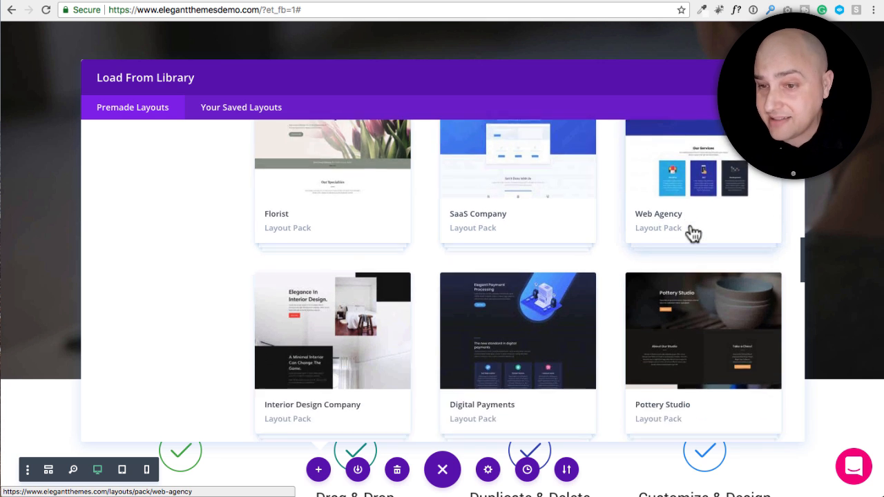
scroll(down, 3)
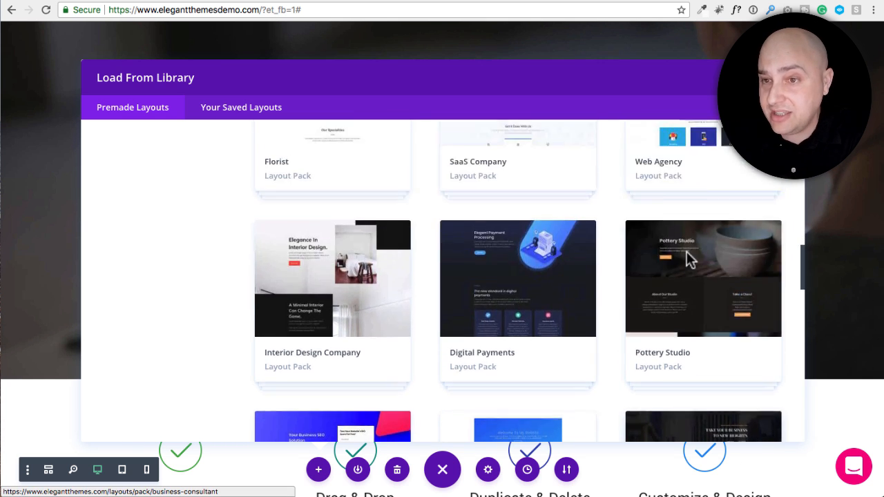
scroll(down, 3)
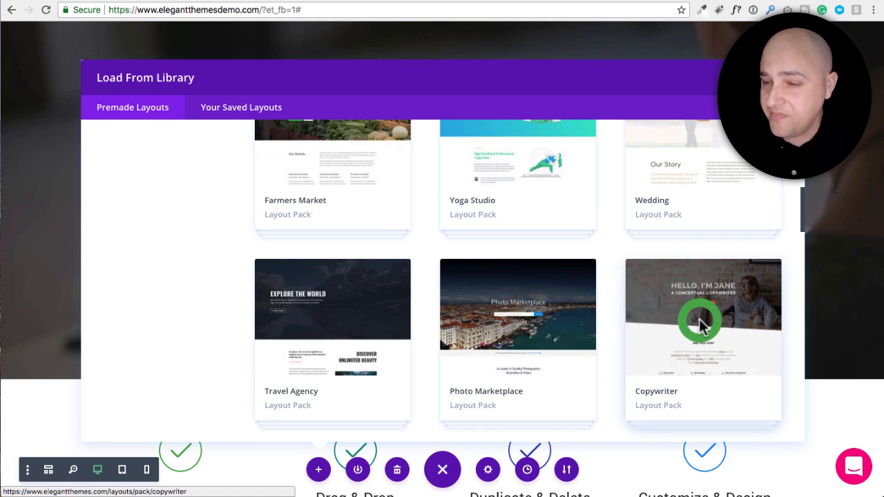
click(702, 318)
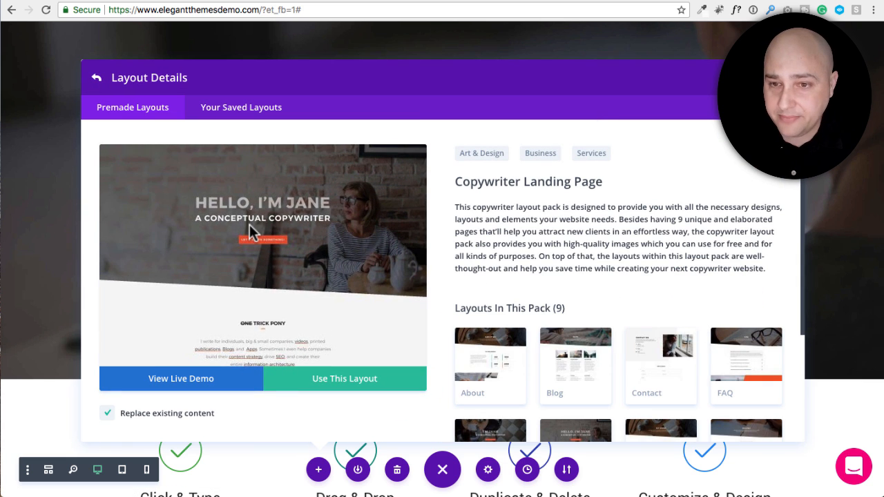
Load the Copywriter landing page layout onto the Divi page, replacing existing content
click(344, 378)
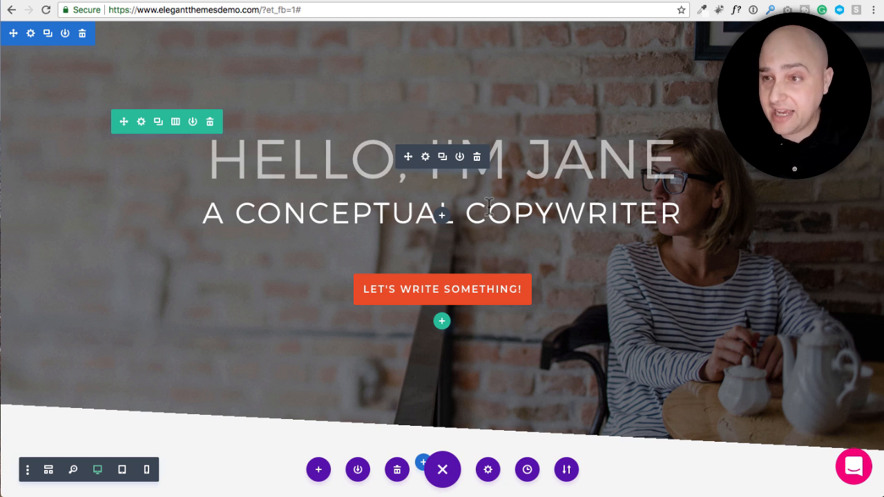
text(CGHFH)
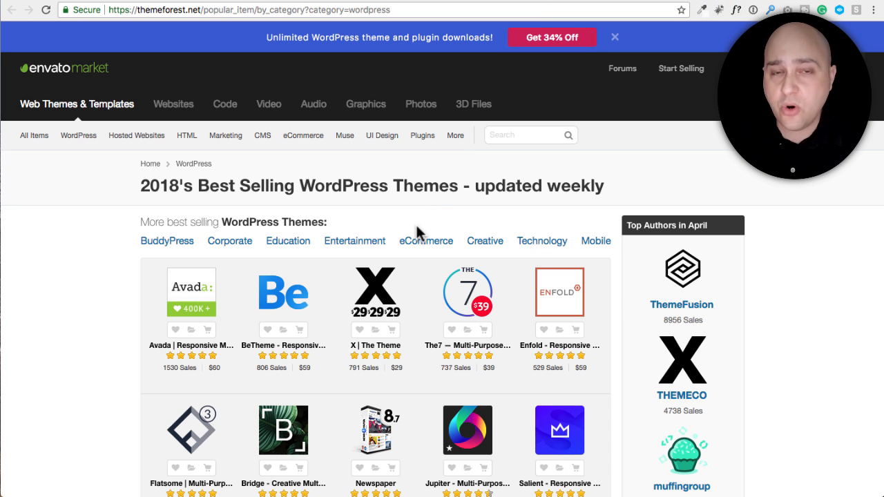
Open ThemeForest's popular WordPress items by category page
click(345, 135)
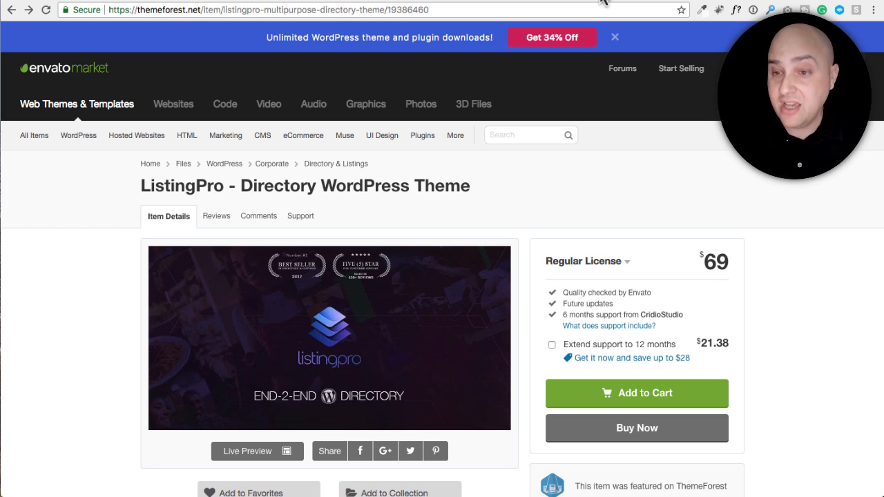
mouse_move(528, 208)
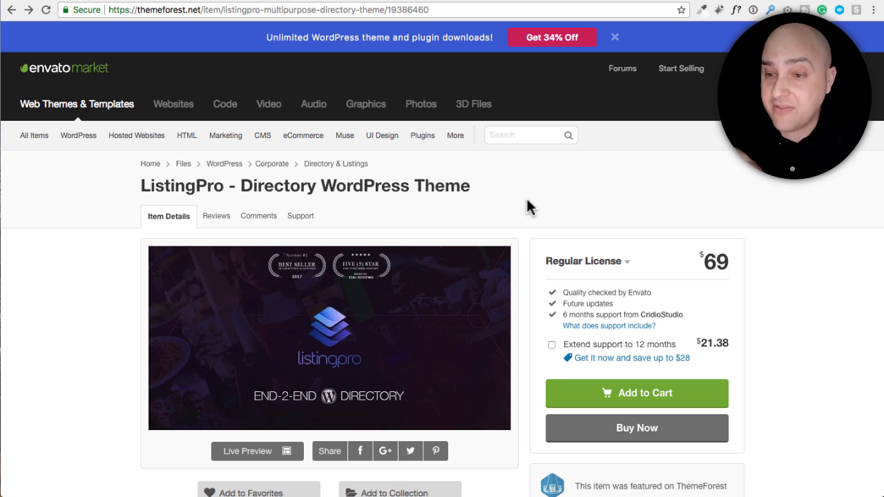
Scroll through the ListingPro Directory WordPress Theme details on ThemeForest
scroll(down, 3)
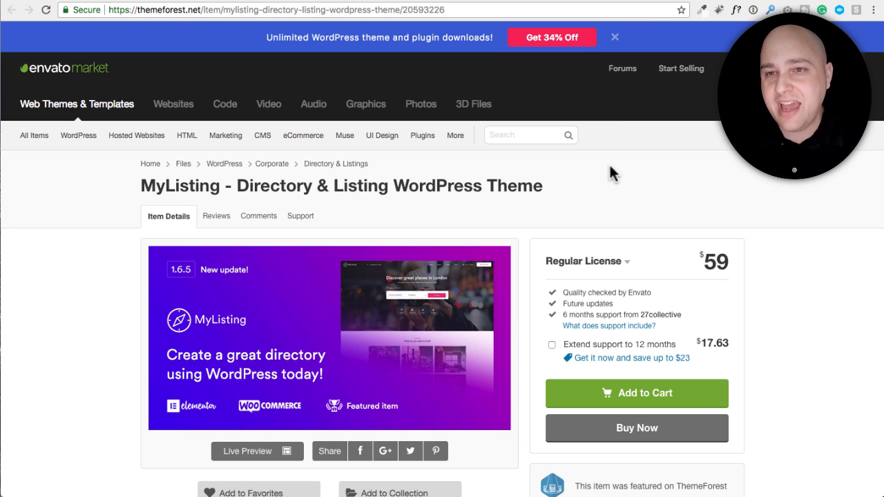
mouse_move(563, 209)
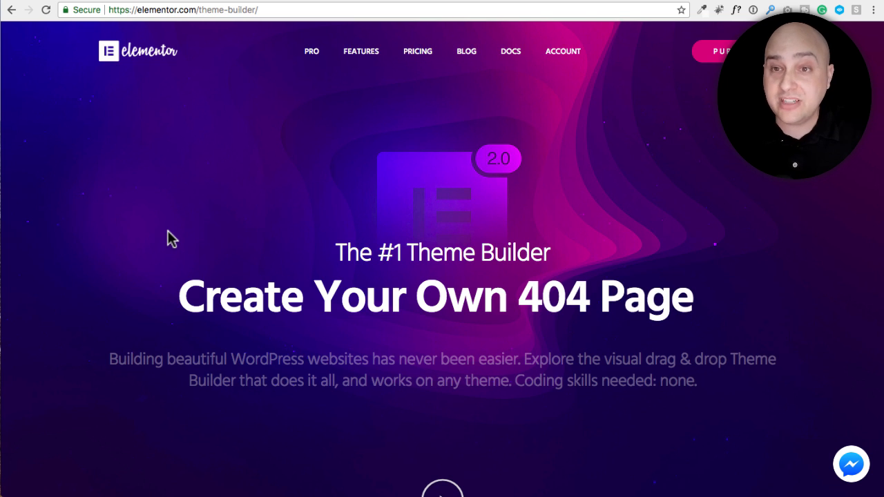
Scroll Elementor's Theme Builder page through its header and footer editing demos
scroll(down, 3)
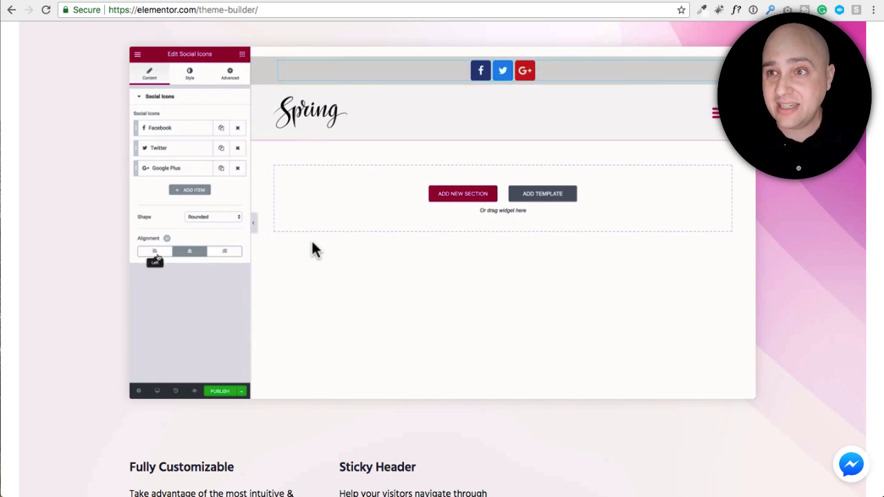
click(189, 73)
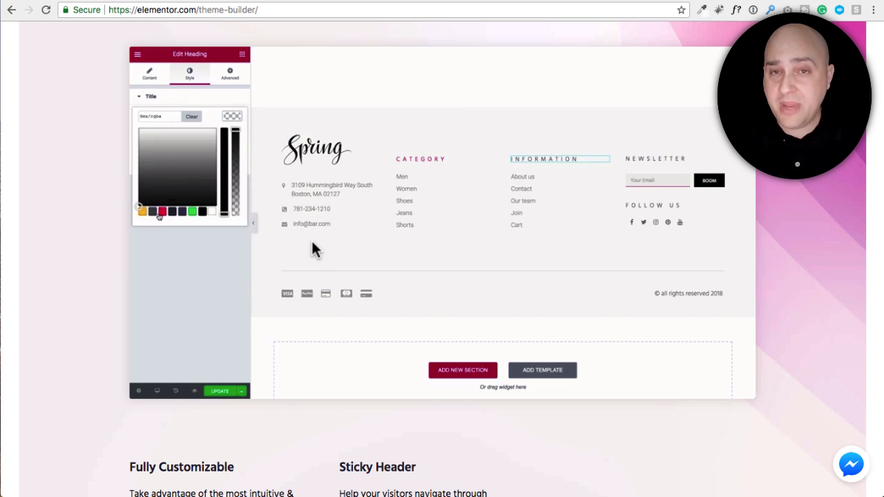
scroll(down, 3)
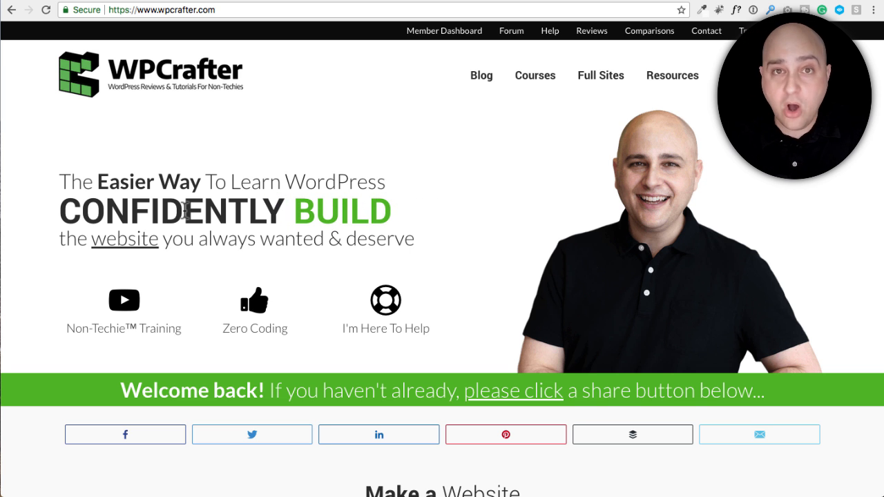
Scroll WPCrafter's homepage down to the Make a Website tutorials section
scroll(down, 3)
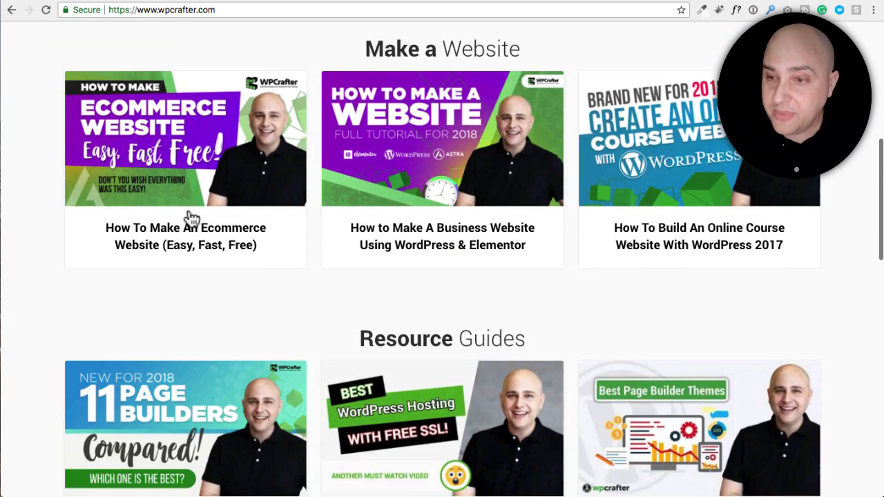